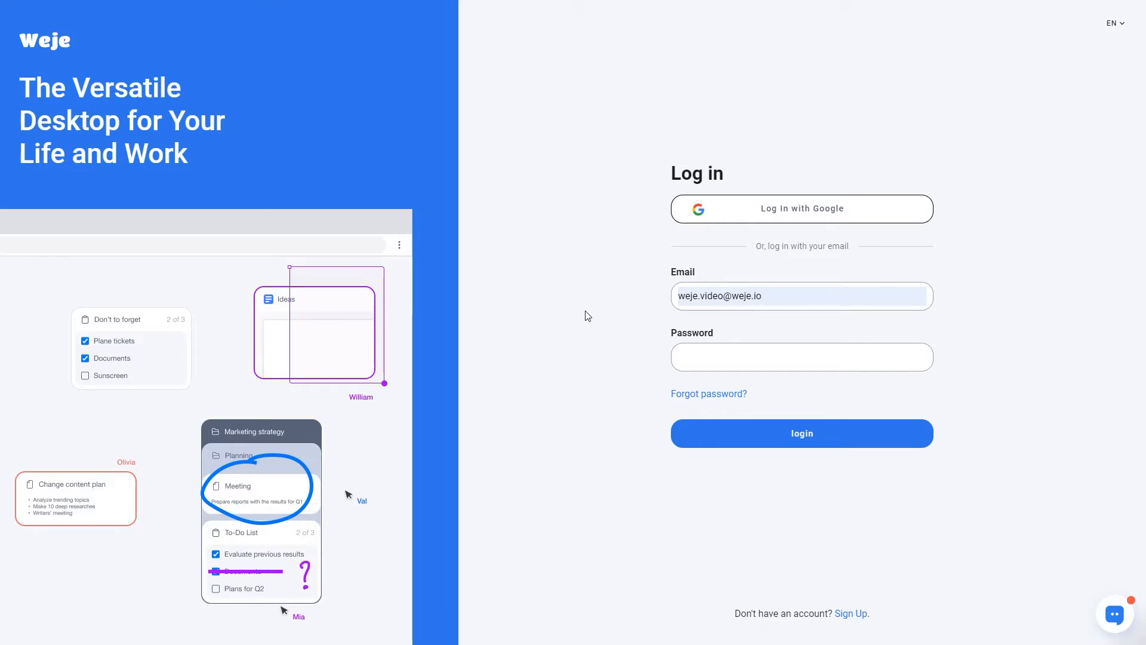
{"action": "mouse_move", "coordinate": [673, 349]}
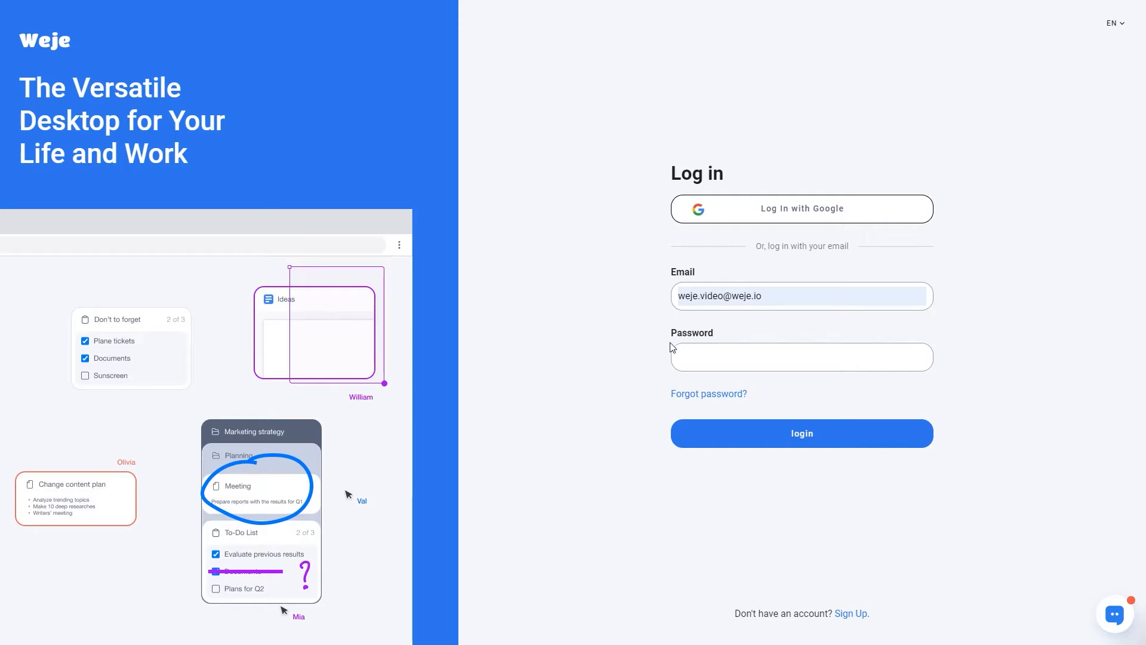
Enter the account password and log in to the Weje dashboard
{"action": "type", "text": "password"}
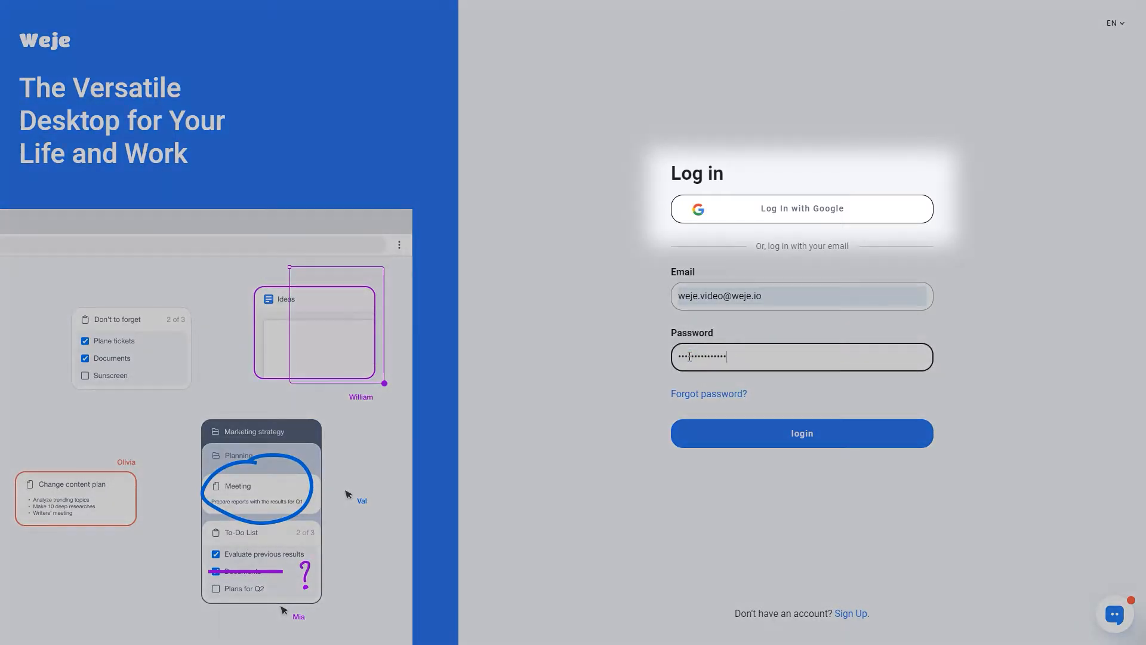
{"action": "left_click", "coordinate": [801, 433]}
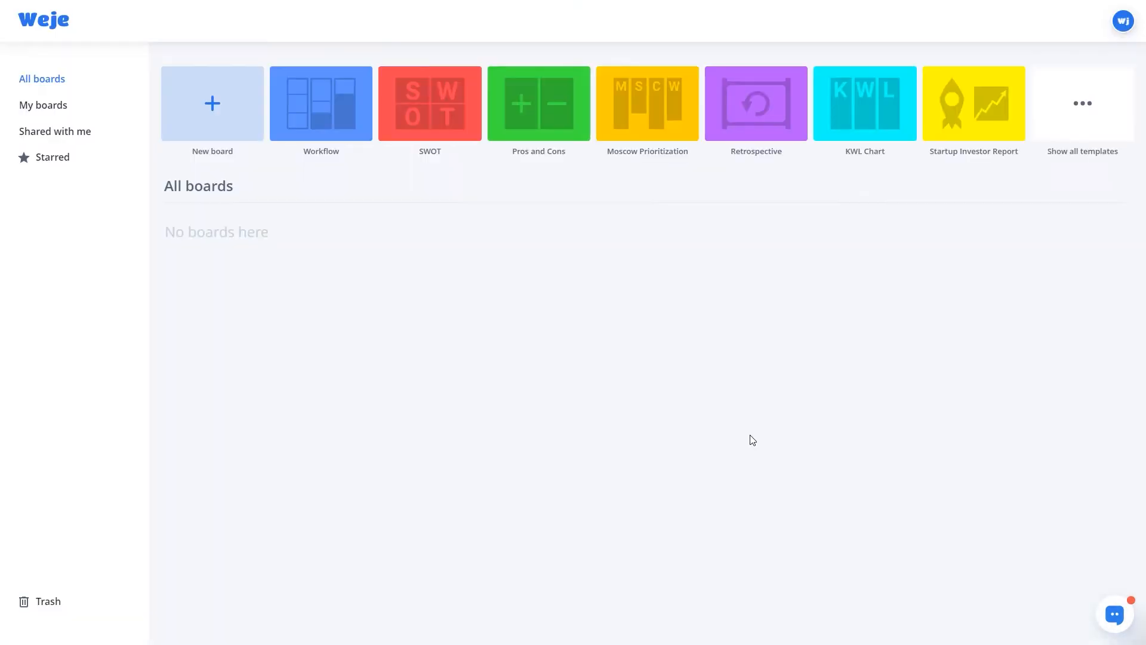
Create the 'My Workflow' board from the Workflow template
{"action": "left_click", "coordinate": [320, 103]}
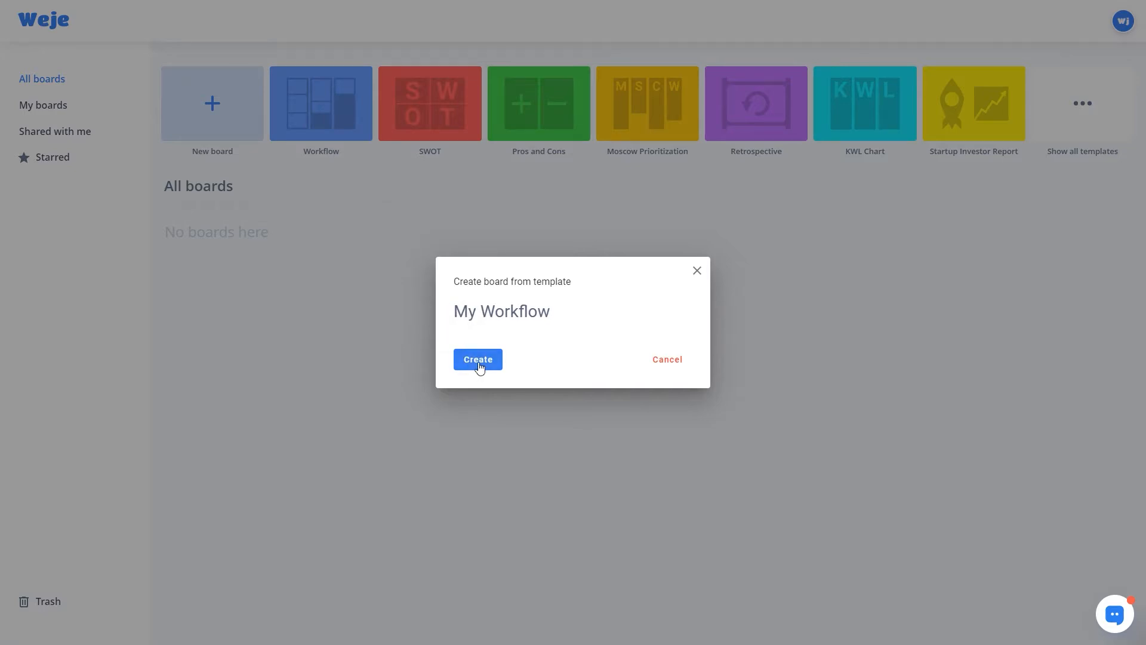
{"action": "left_click", "coordinate": [477, 359]}
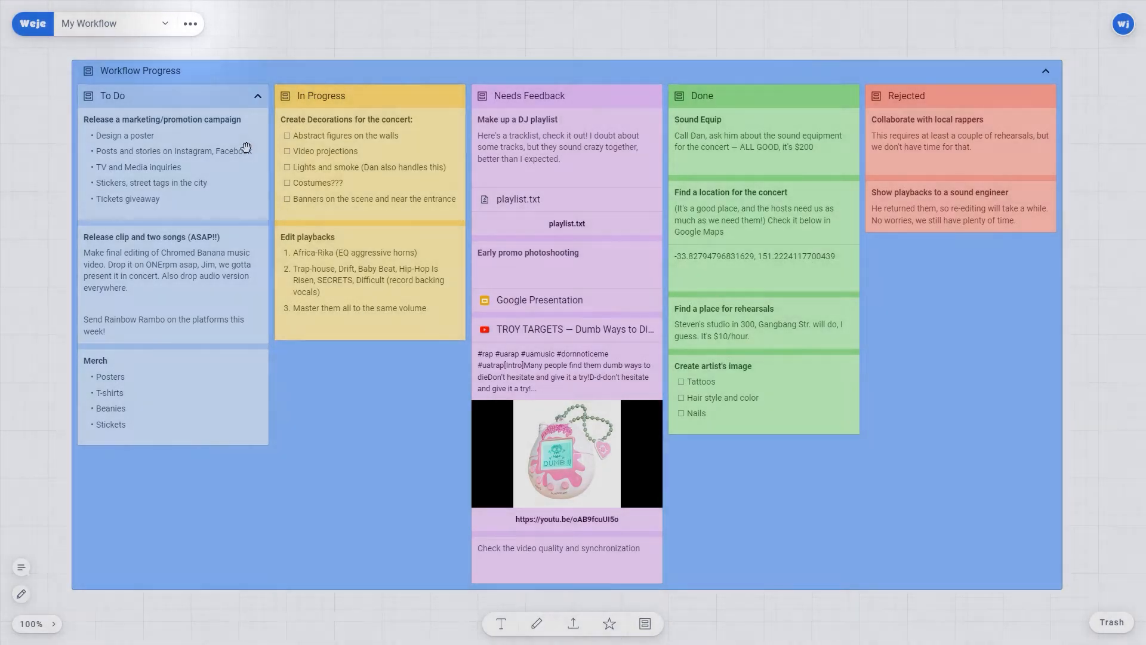
Open the My Workflow board's settings and sharing panel from the three-dot menu
{"action": "left_click", "coordinate": [189, 24]}
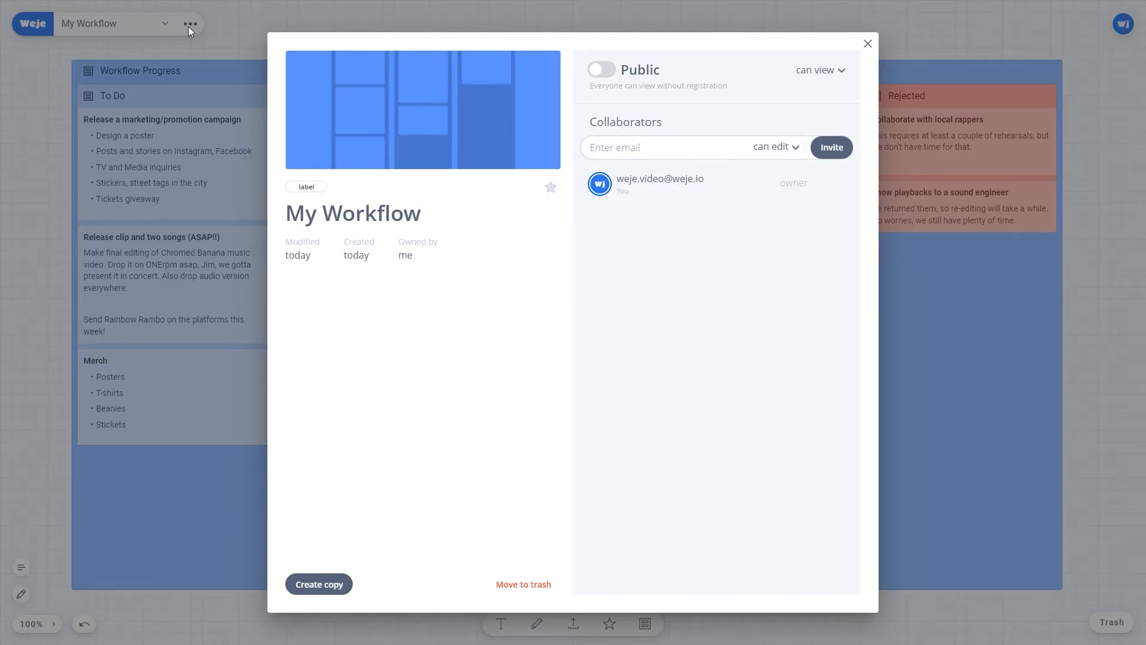
{"action": "mouse_move", "coordinate": [318, 583]}
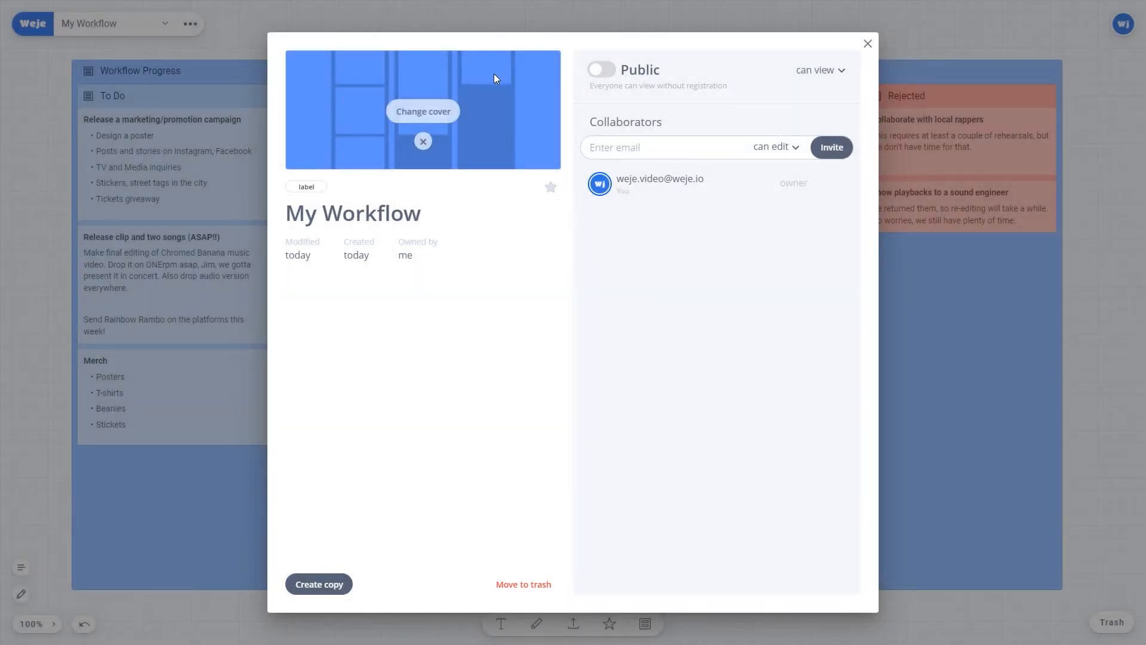
{"action": "left_click", "coordinate": [657, 147]}
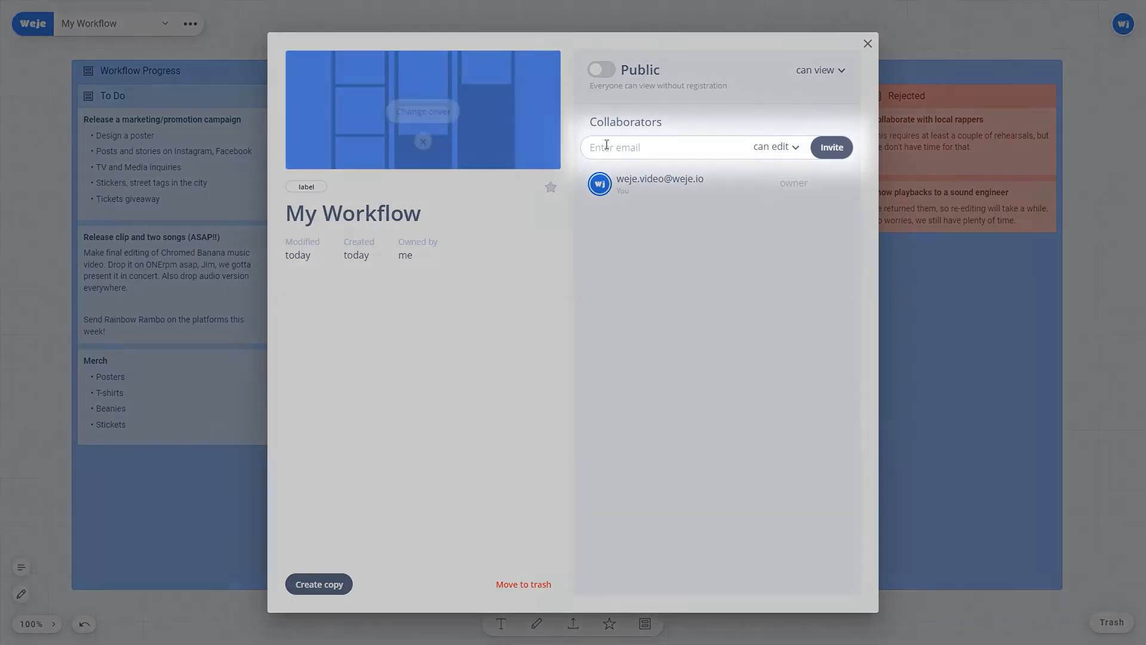
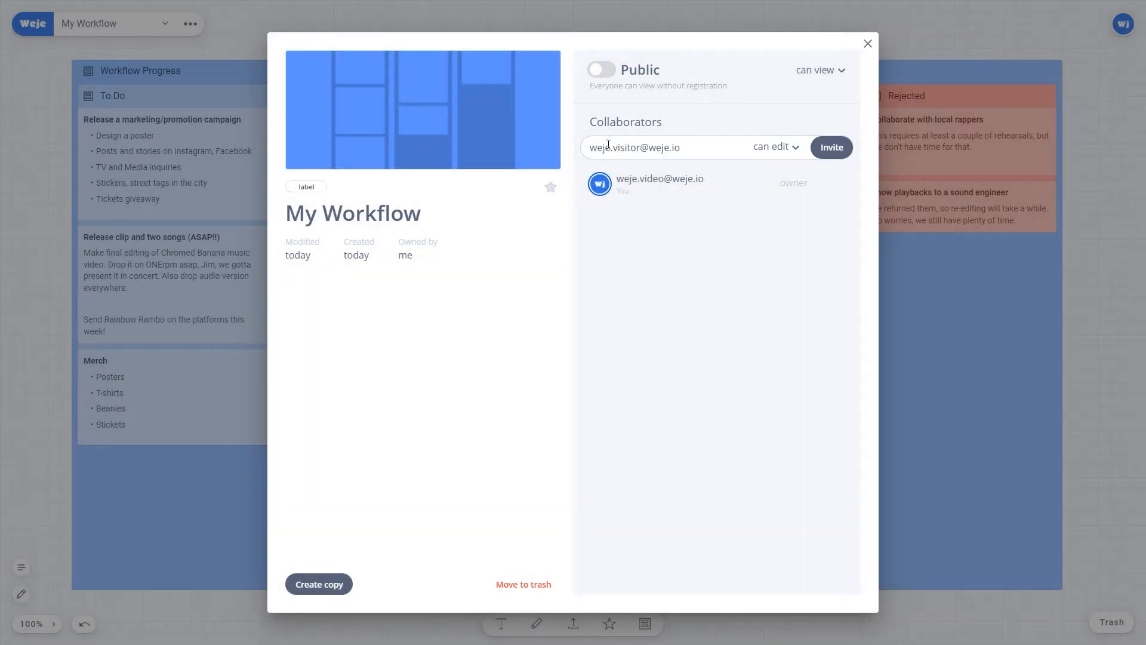
{"action": "left_click", "coordinate": [772, 147]}
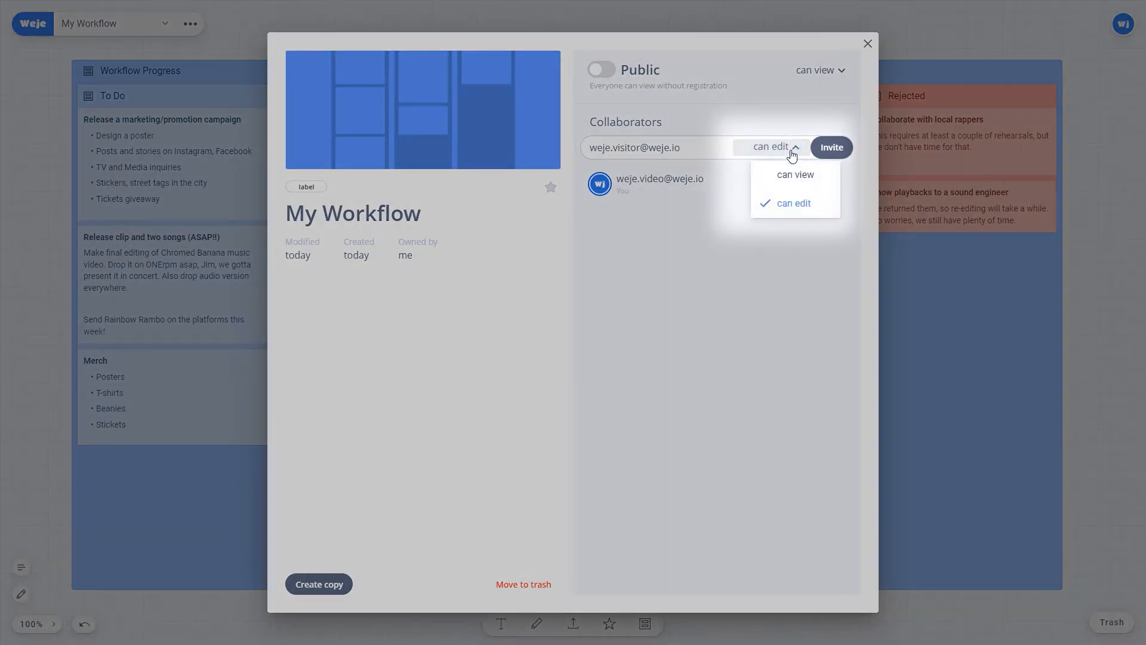
{"action": "left_click", "coordinate": [794, 174]}
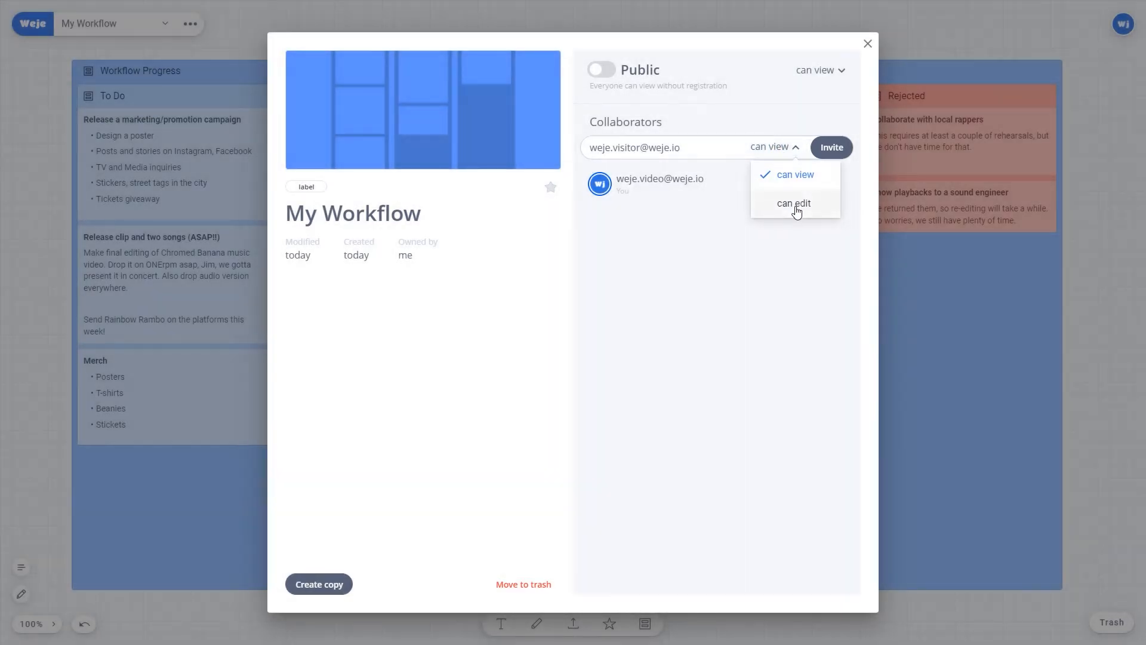
{"action": "left_click", "coordinate": [792, 203]}
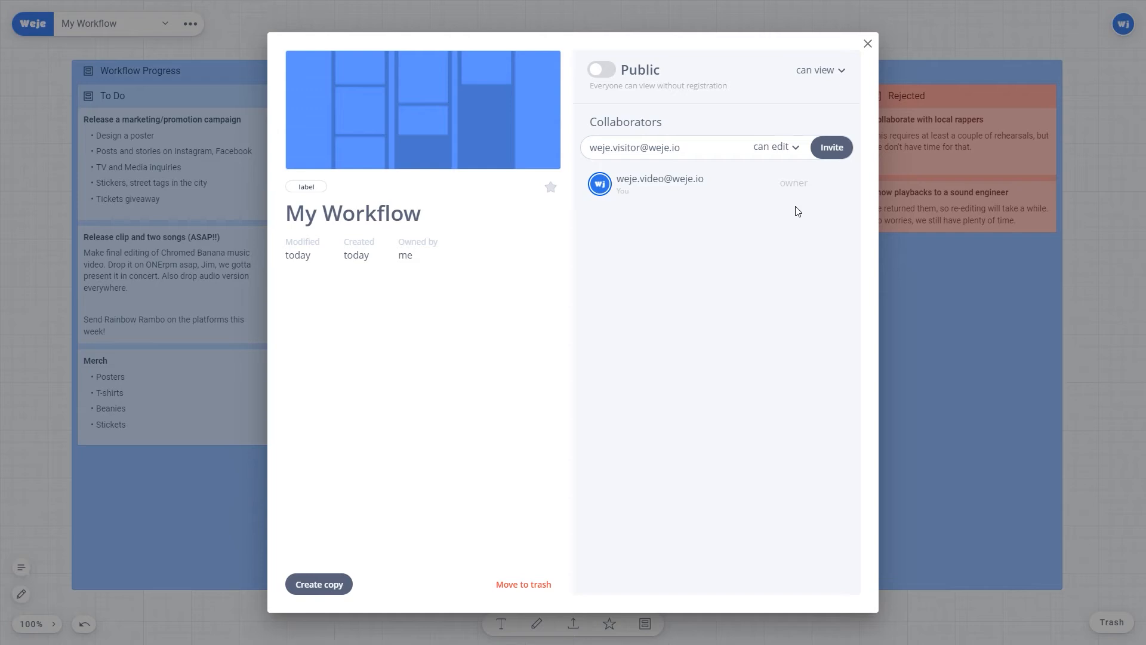
{"action": "mouse_move", "coordinate": [831, 151]}
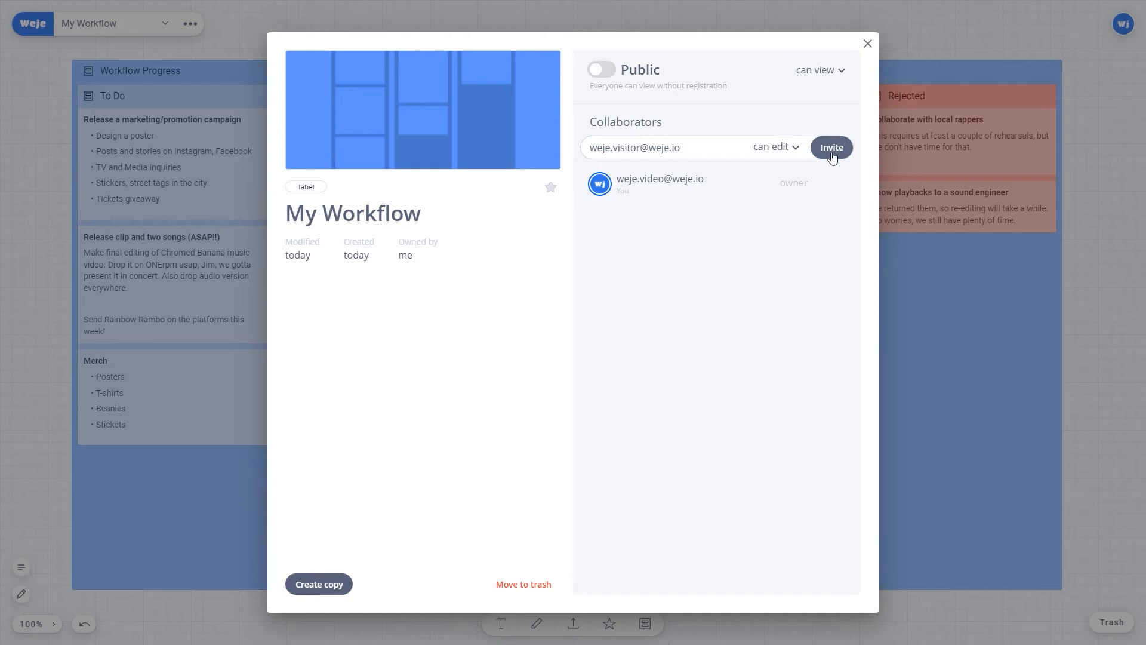
{"action": "left_click", "coordinate": [831, 147]}
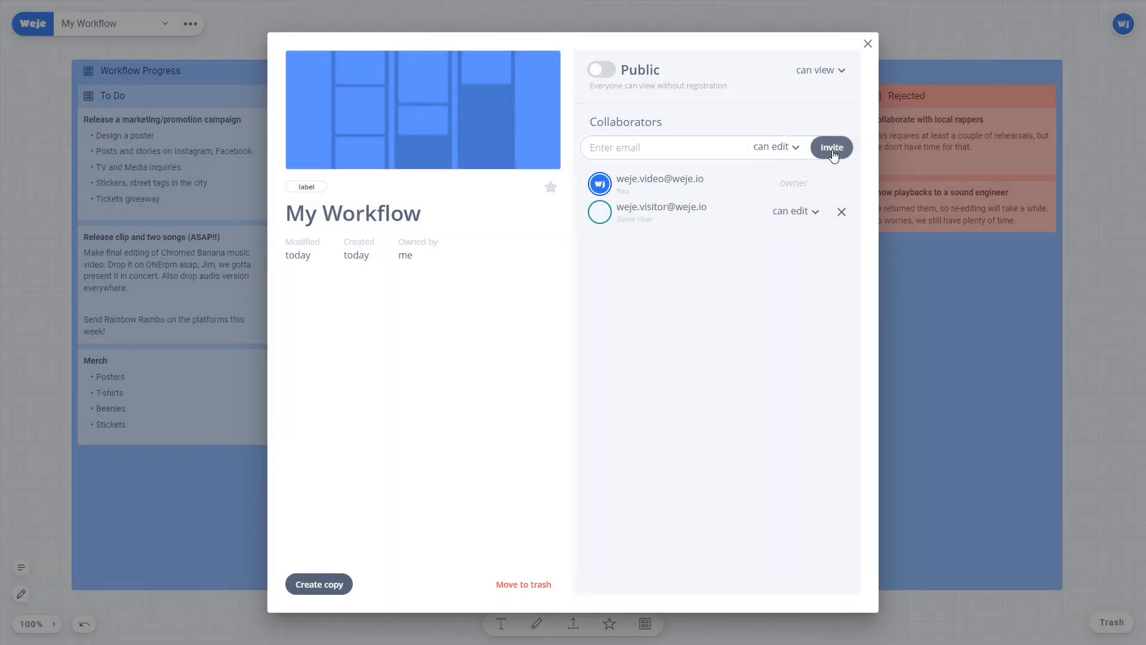
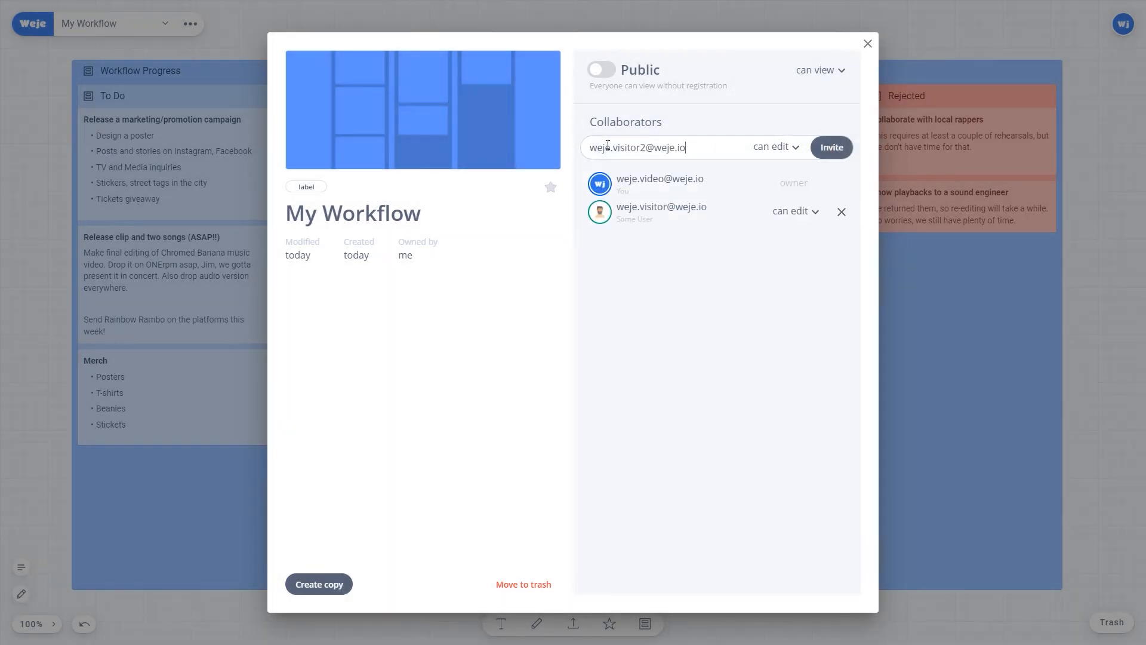
{"action": "left_click", "coordinate": [830, 147]}
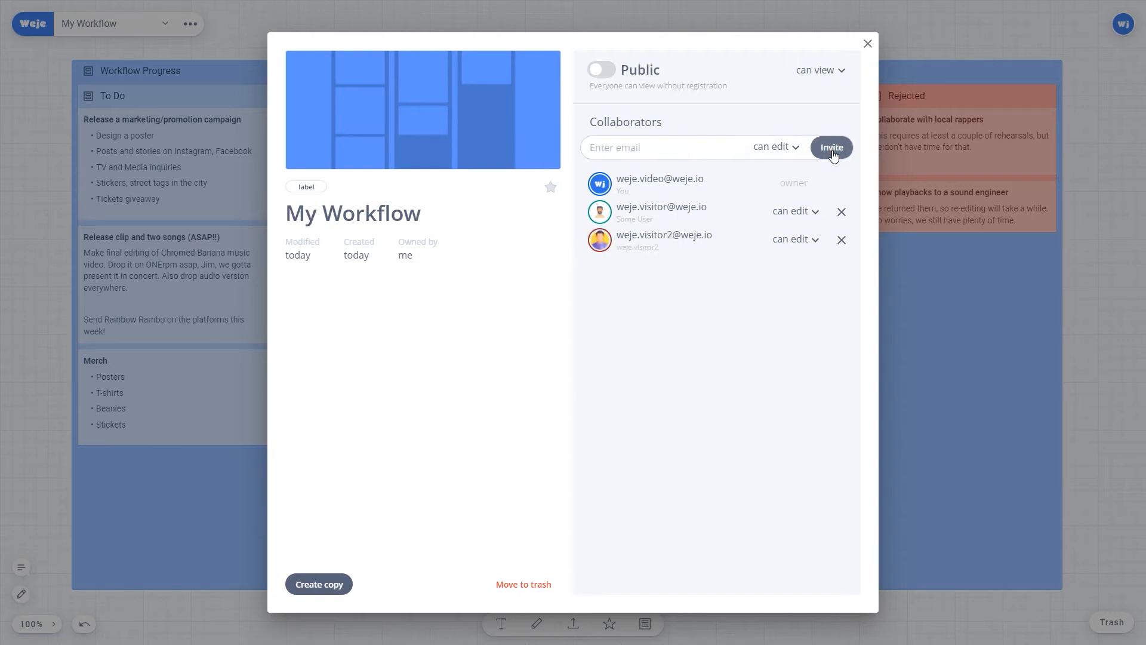
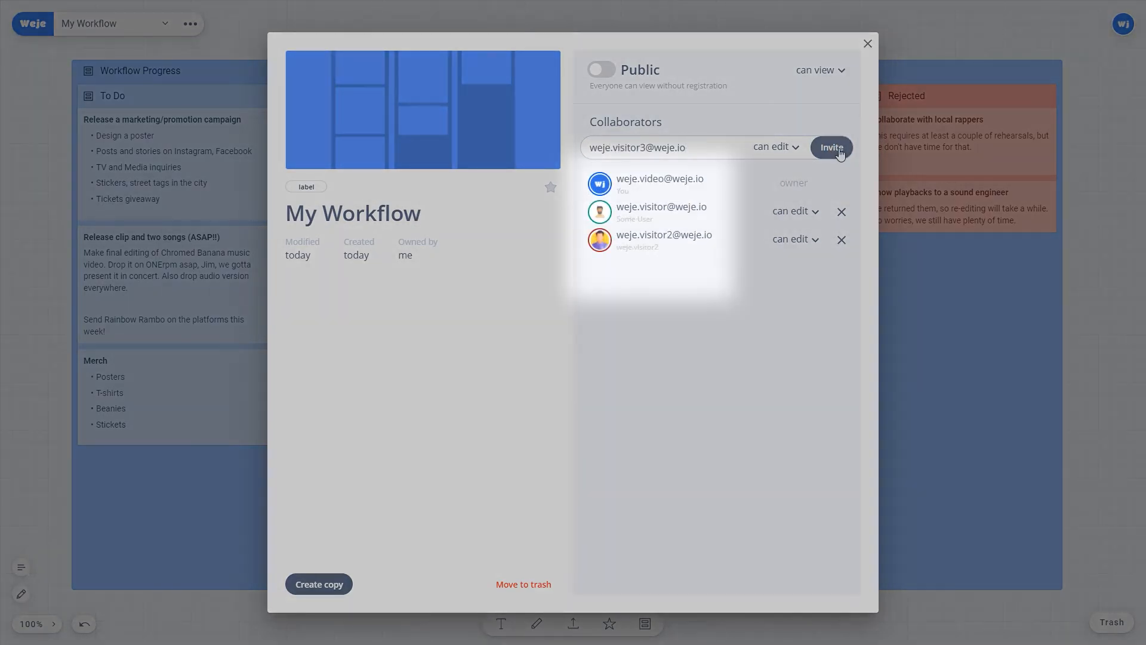
{"action": "left_click", "coordinate": [830, 147]}
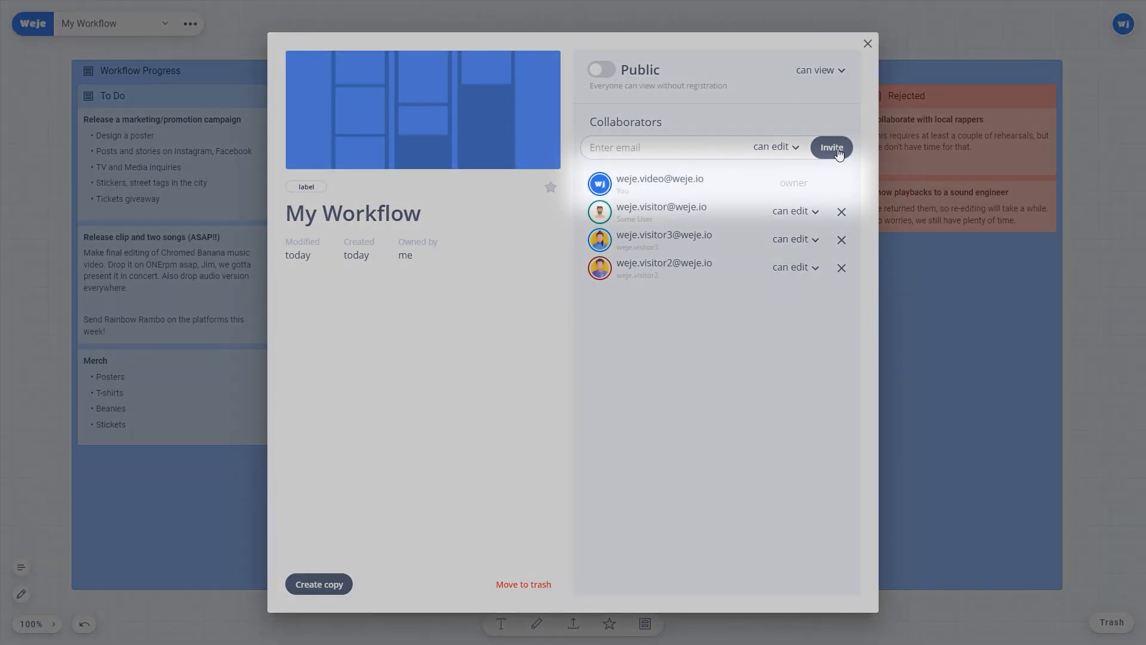
Close the settings panel and scroll the board to see the collaborators
{"action": "left_click", "coordinate": [867, 43]}
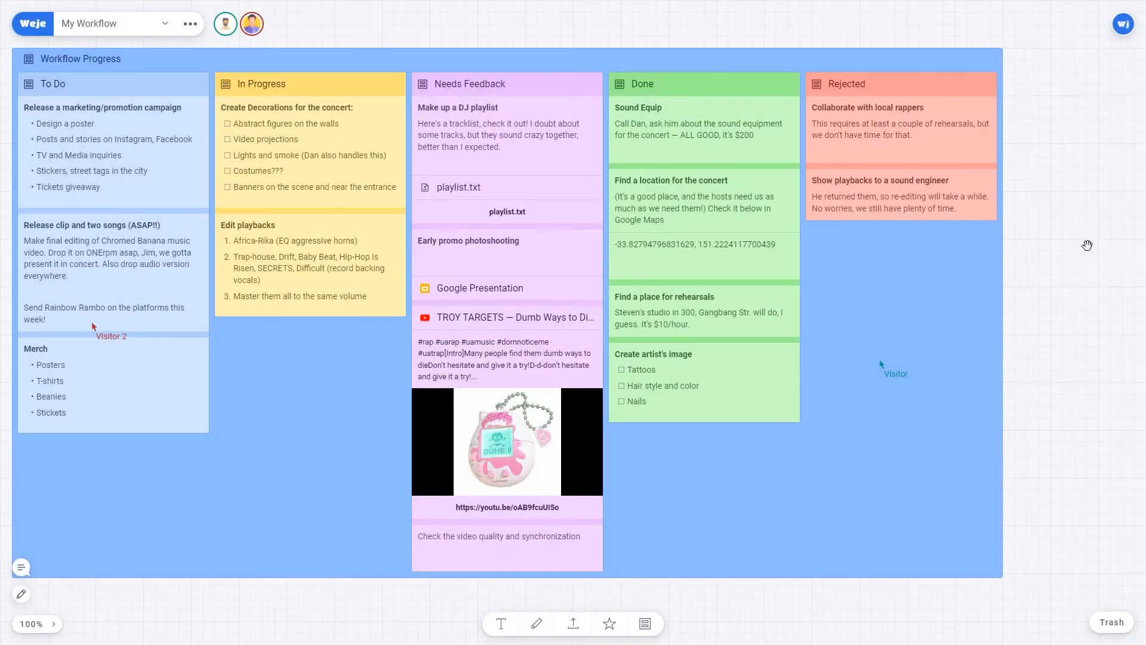
{"action": "scroll", "scroll_direction": "down", "scroll_amount": 3}
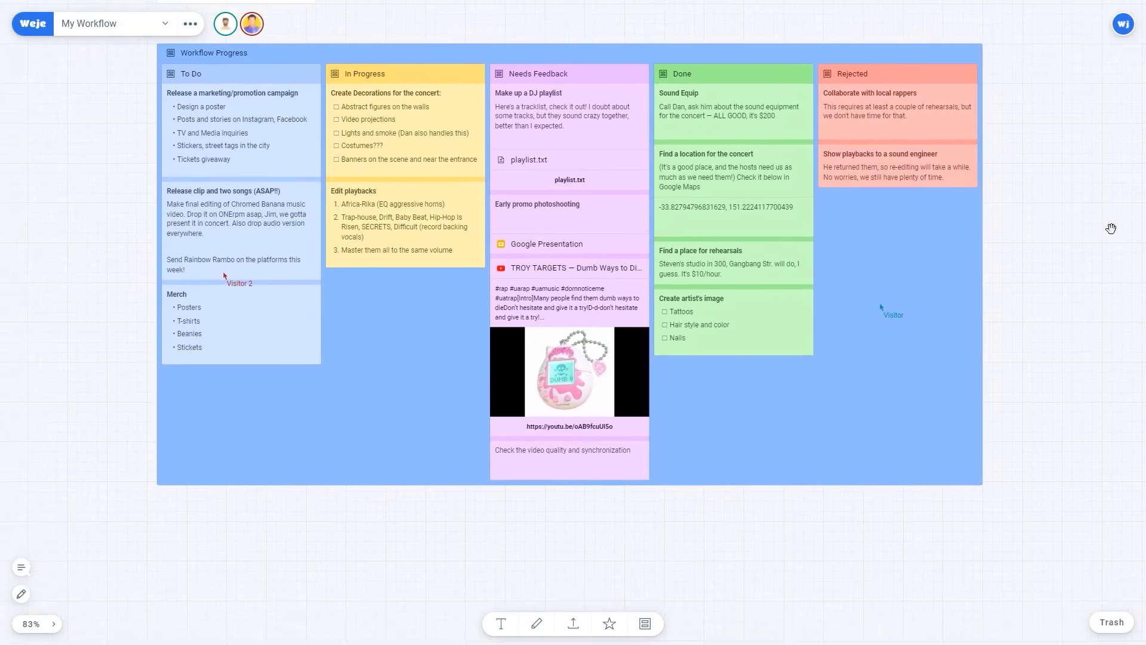